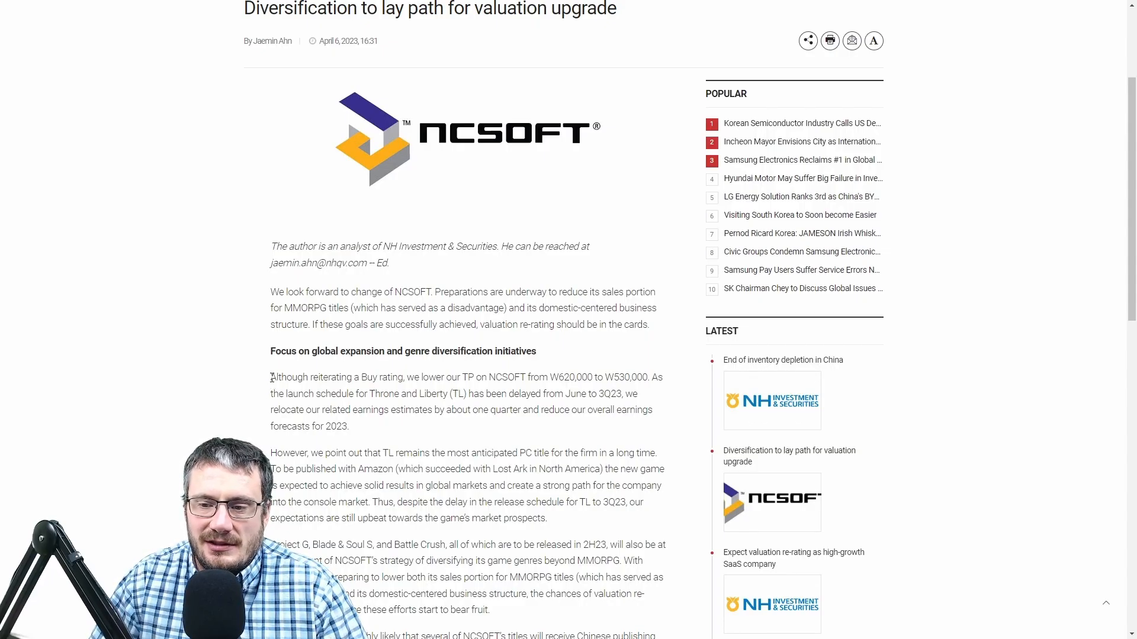
Highlight the 'Although reiterating a Buy rating' paragraph about the June-to-3Q23 launch delay
{"action": "left_click_drag", "start_coordinate": [270, 377], "coordinate": [652, 409]}
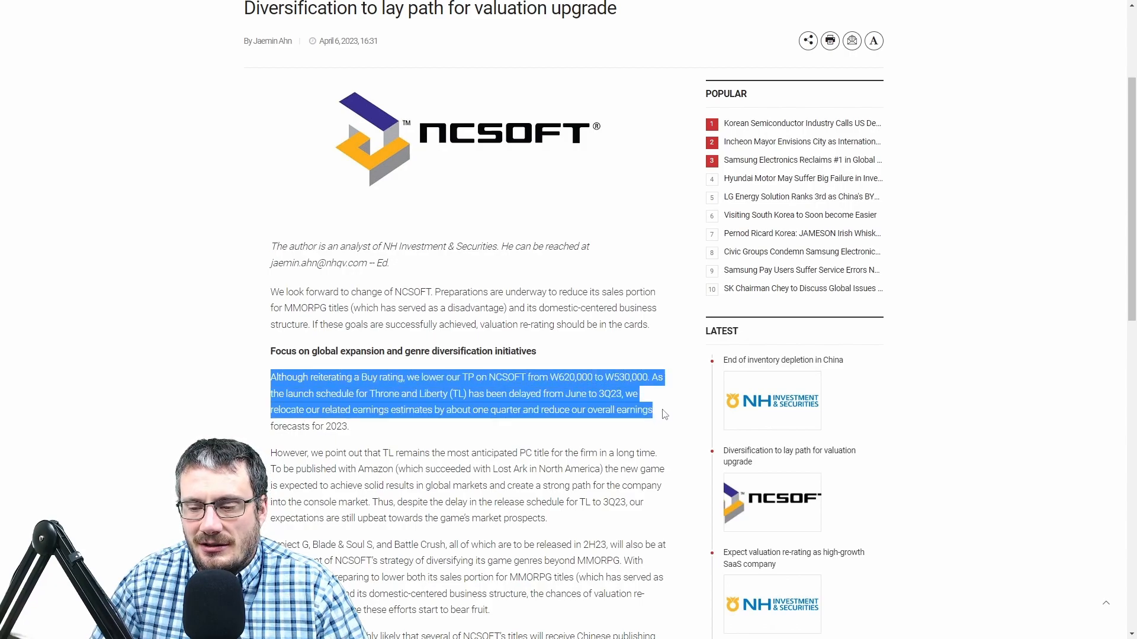
{"action": "left_click", "coordinate": [267, 397]}
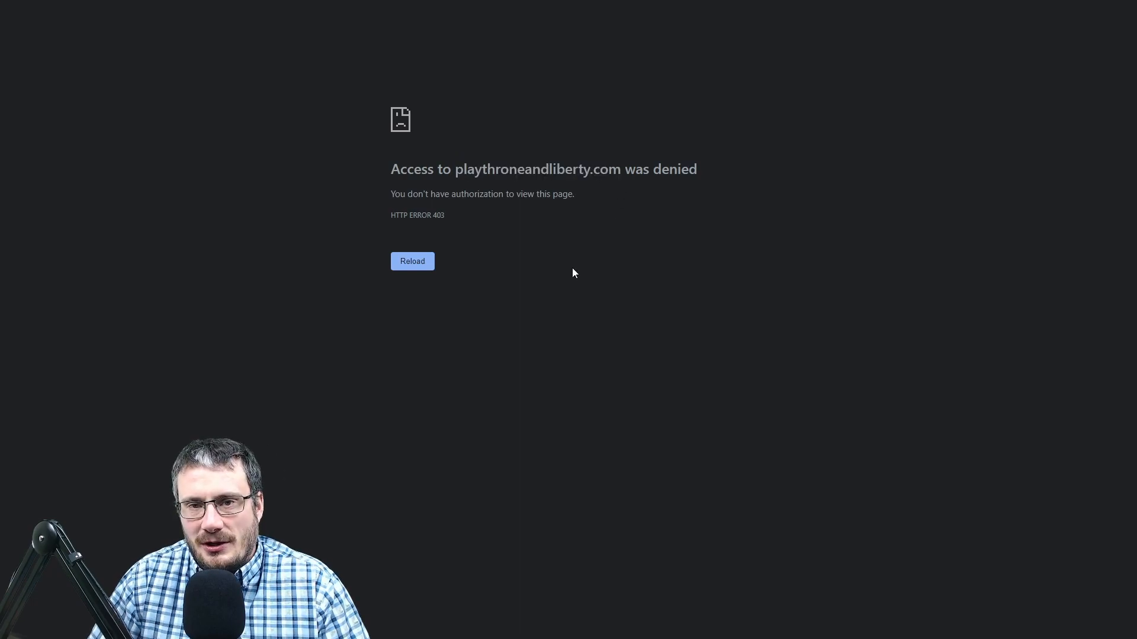
{"action": "mouse_move", "coordinate": [553, 280]}
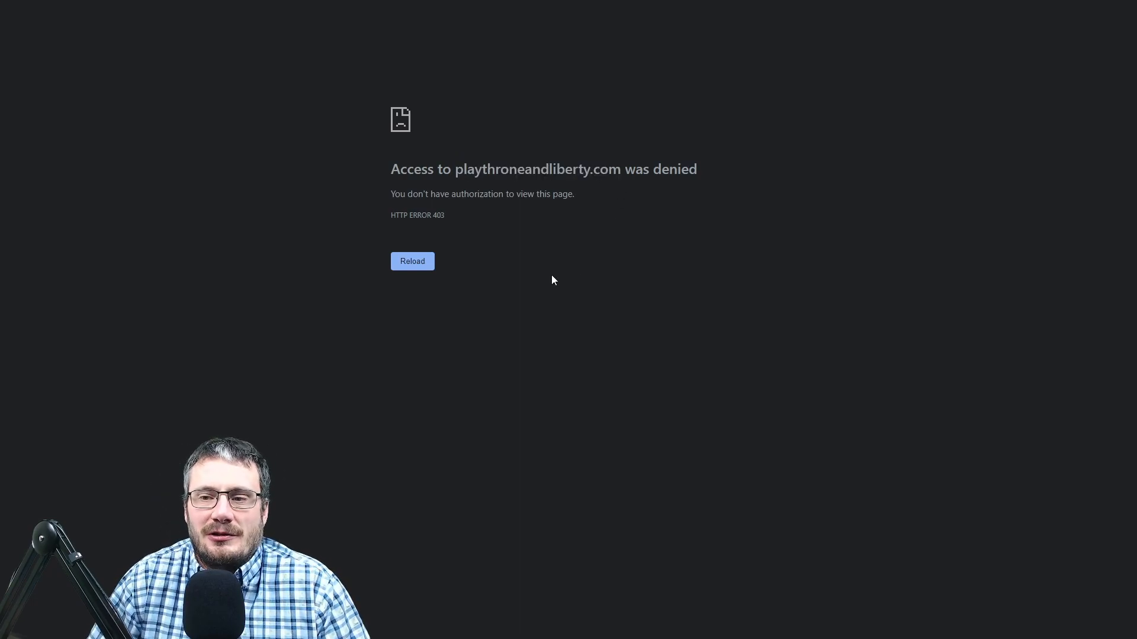
Show the playthroneandliberty.com page displaying the HTTP 403 access-denied error
{"action": "double_click", "coordinate": [538, 169]}
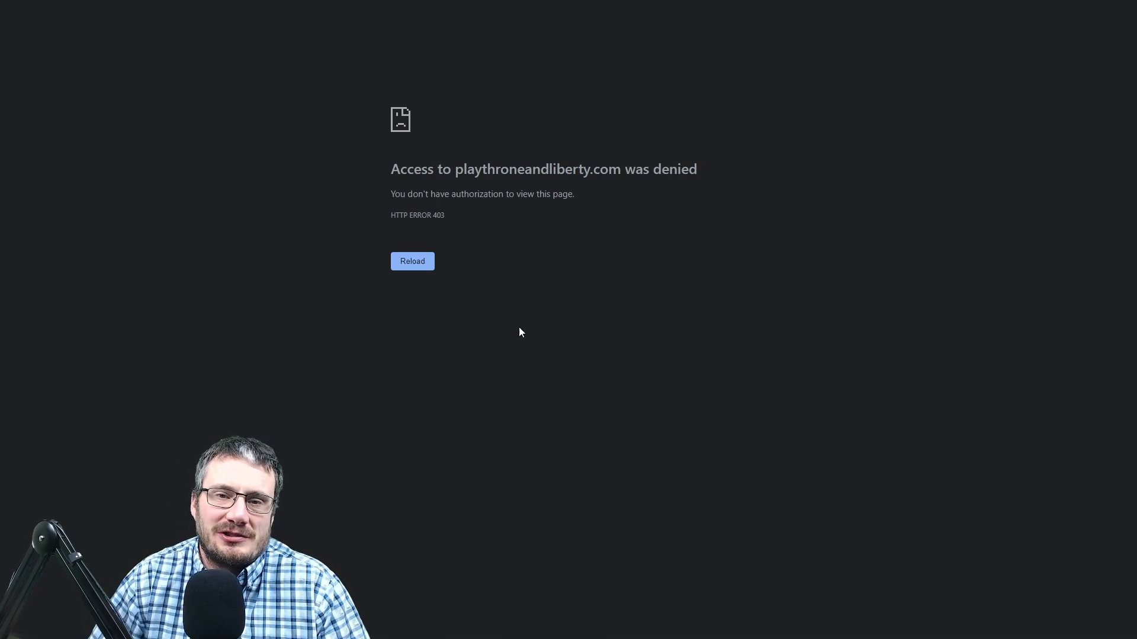
{"action": "mouse_move", "coordinate": [558, 332]}
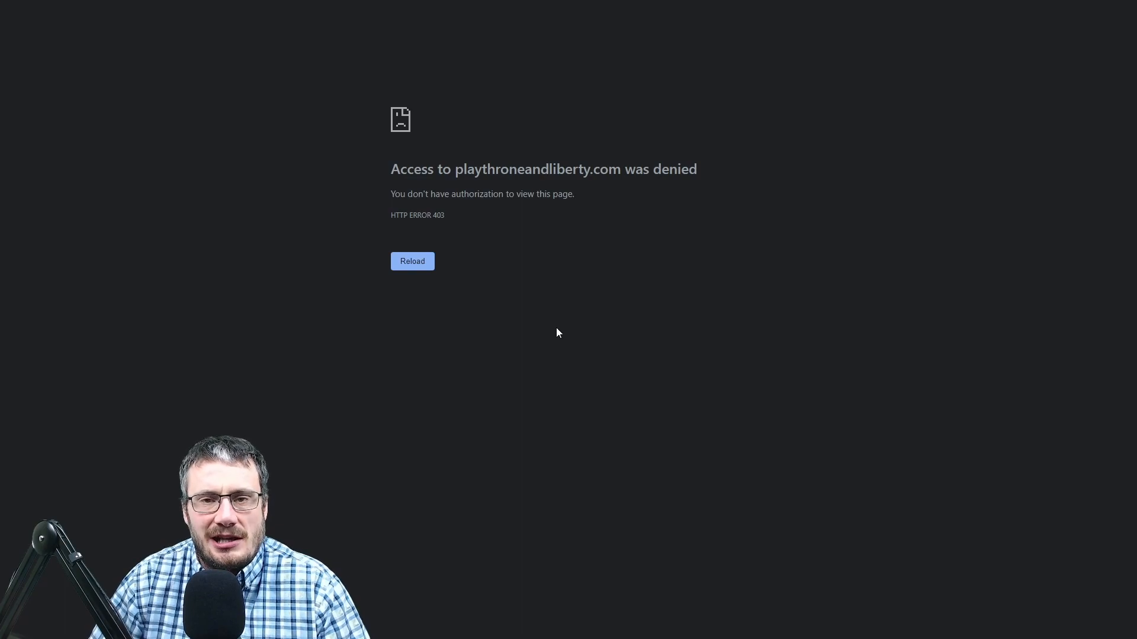
{"action": "mouse_move", "coordinate": [488, 413]}
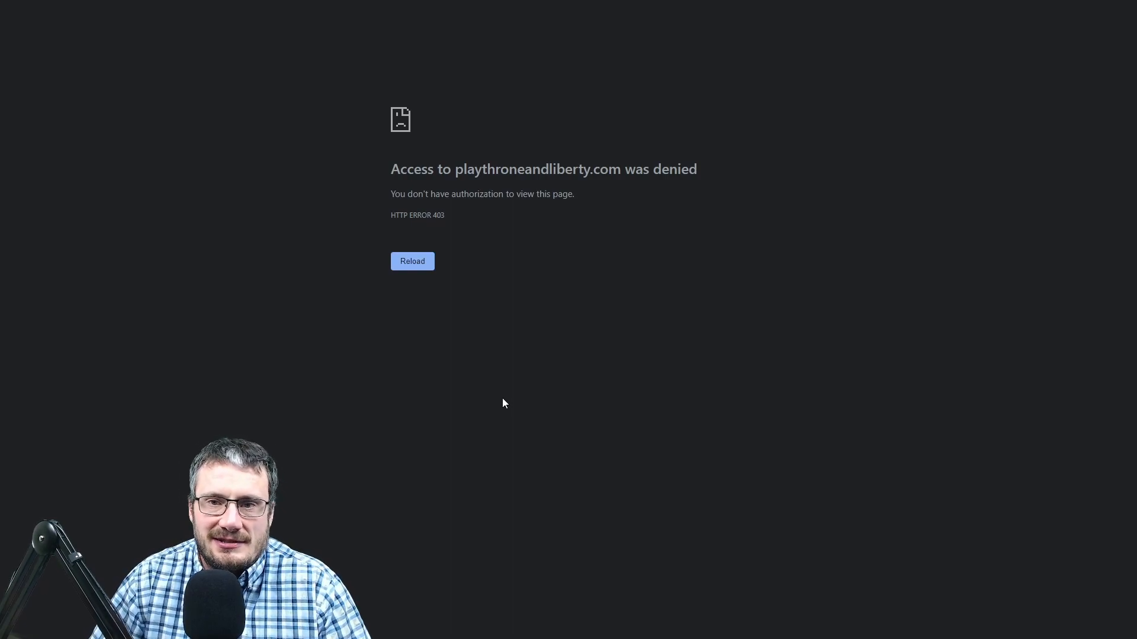
{"action": "mouse_move", "coordinate": [505, 406]}
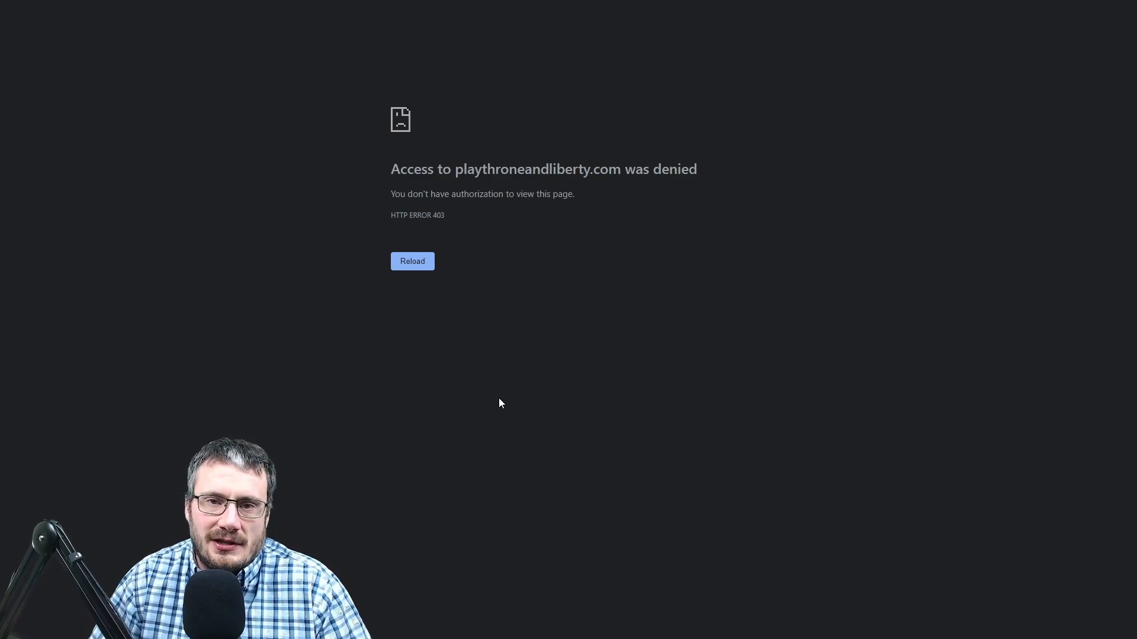
{"action": "mouse_move", "coordinate": [505, 402]}
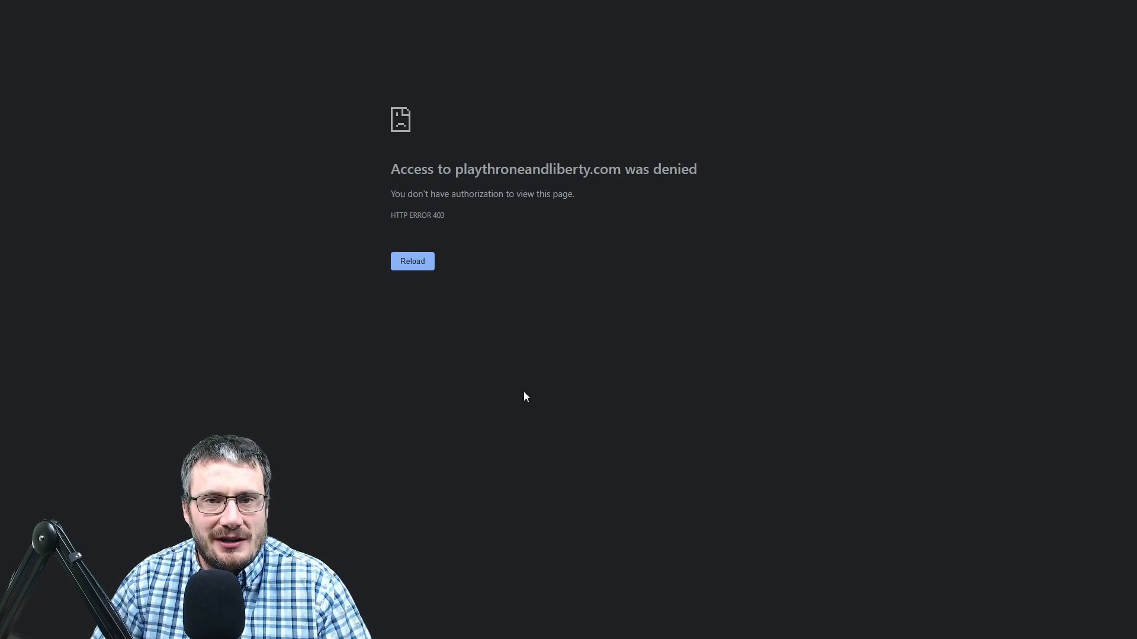
{"action": "mouse_move", "coordinate": [517, 378]}
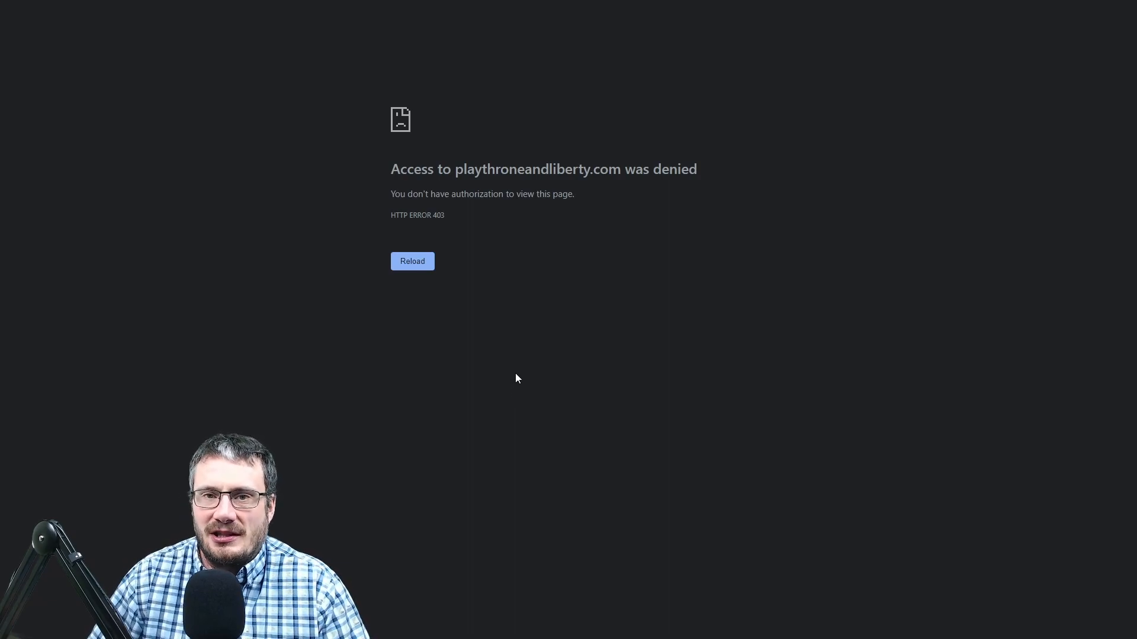